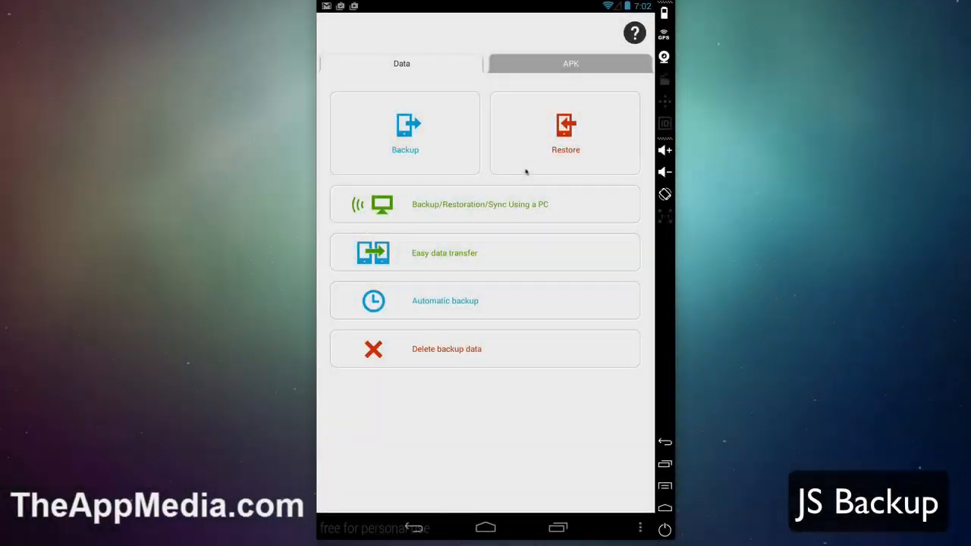
mouse_move(524, 173)
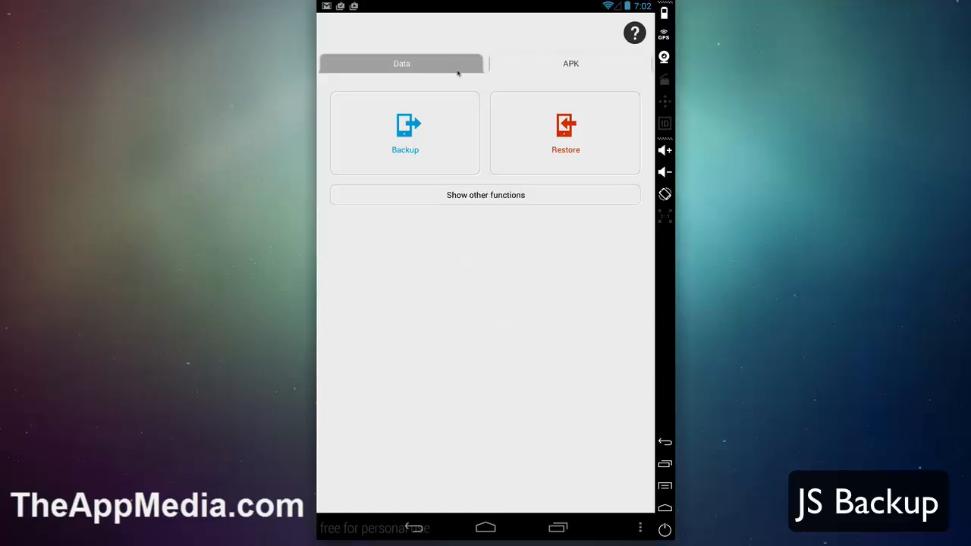
Start a new backup and view the cloud destination options, keeping the save location on SD.
click(485, 195)
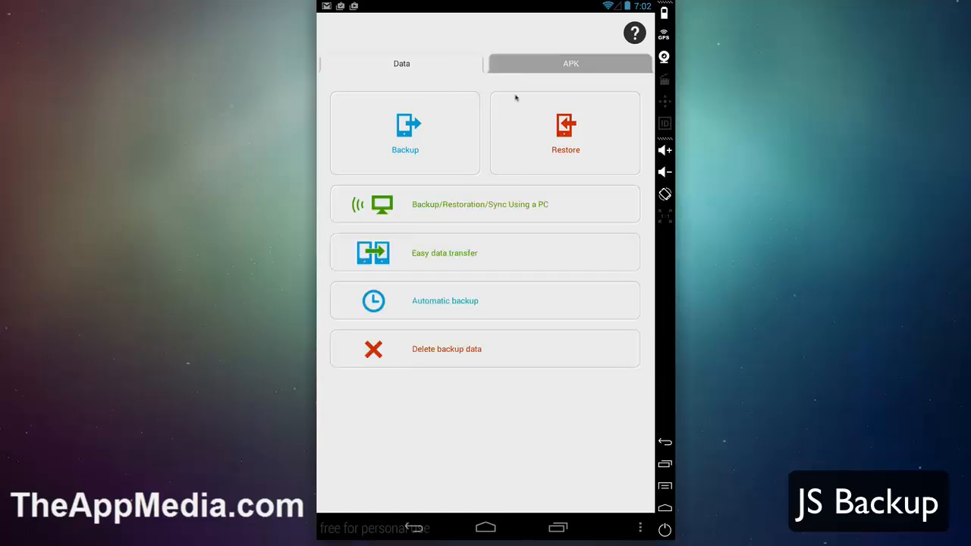
mouse_move(557, 423)
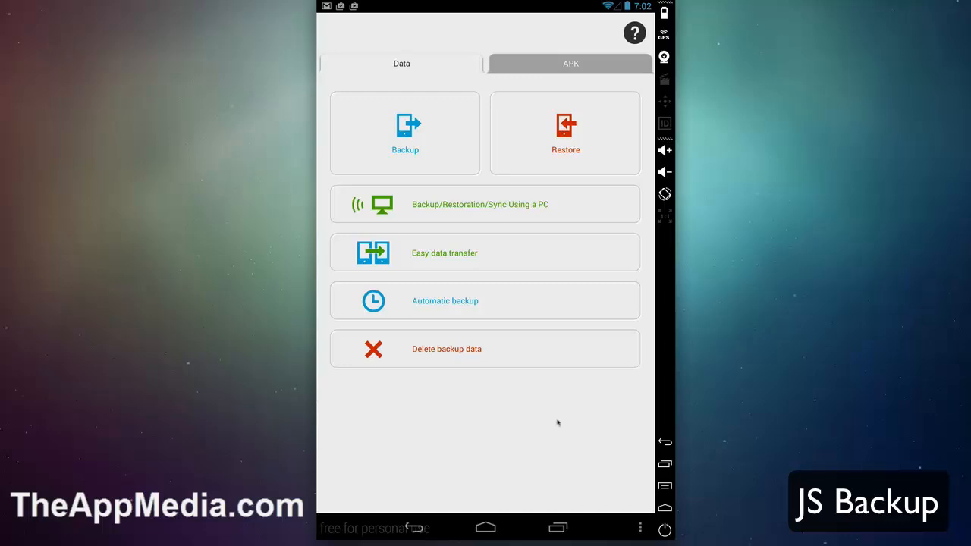
mouse_move(412, 160)
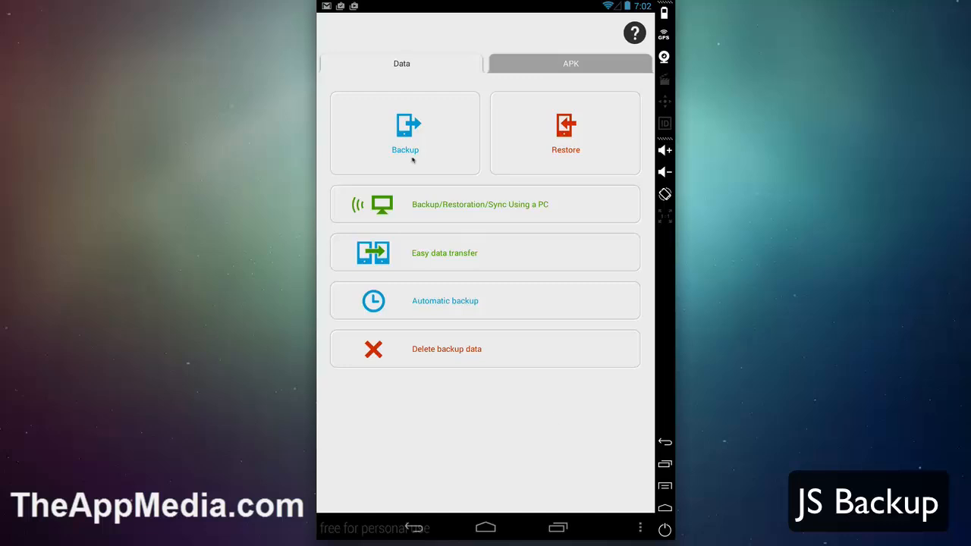
click(404, 133)
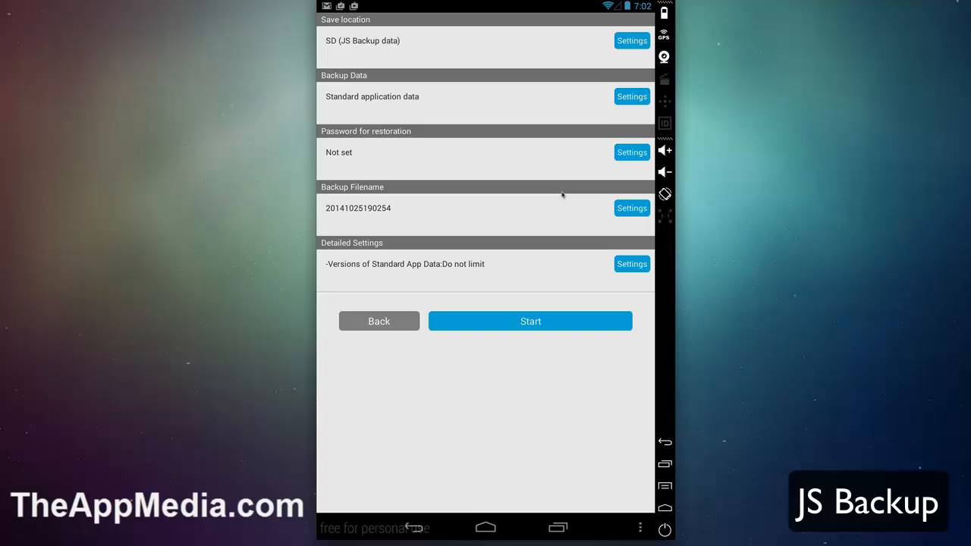
mouse_move(487, 109)
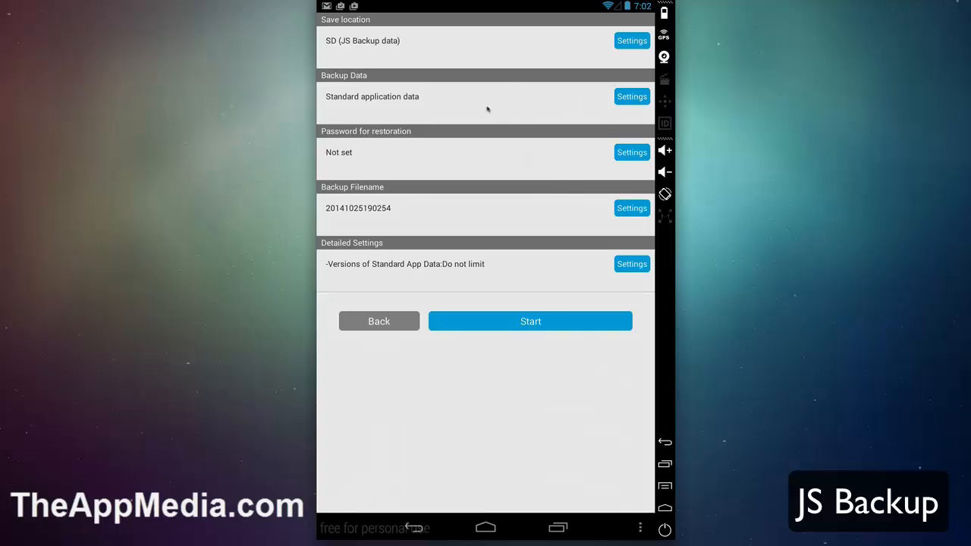
click(631, 40)
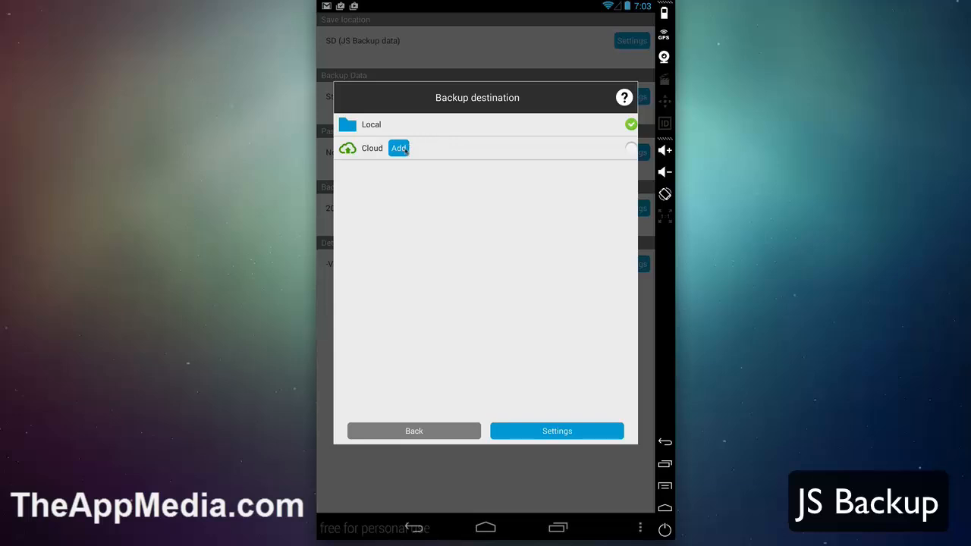
click(398, 148)
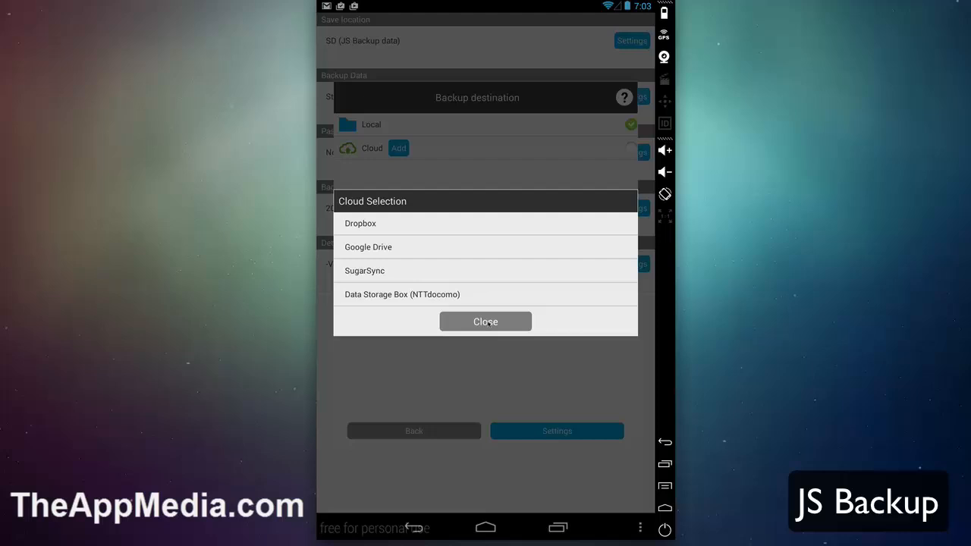
click(485, 320)
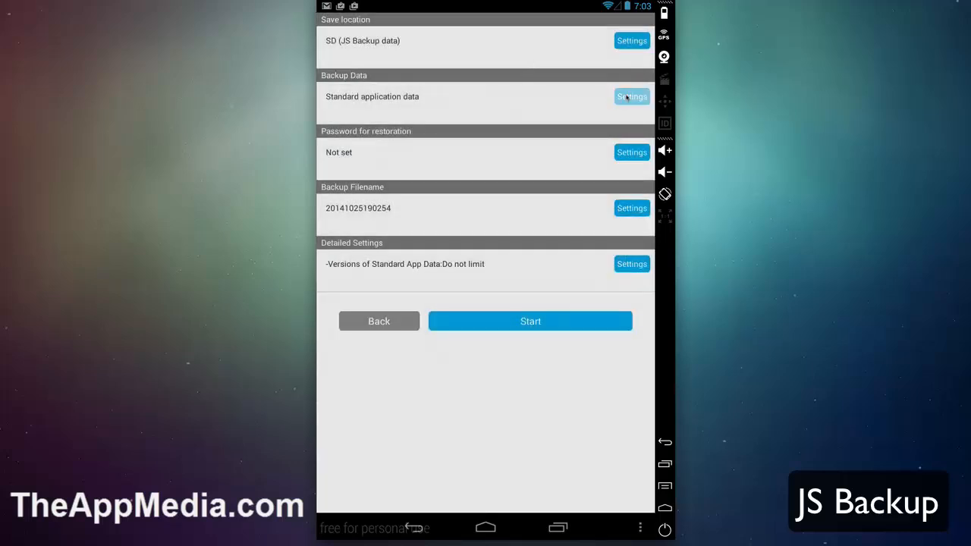
click(632, 96)
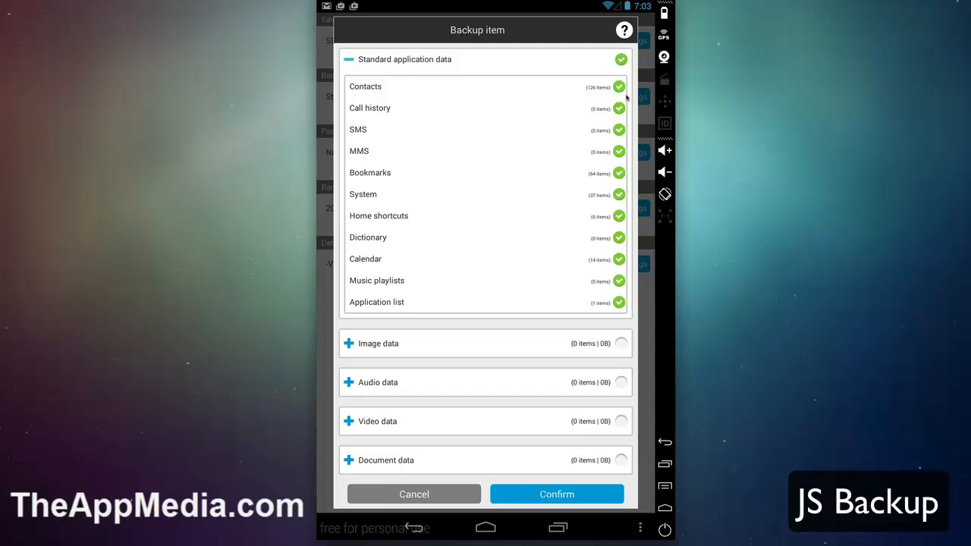
mouse_move(567, 348)
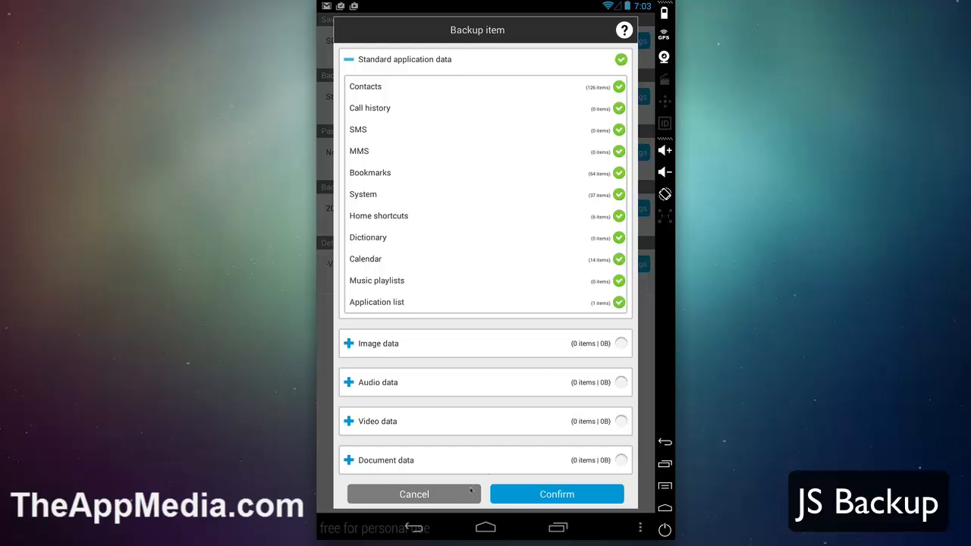
click(556, 494)
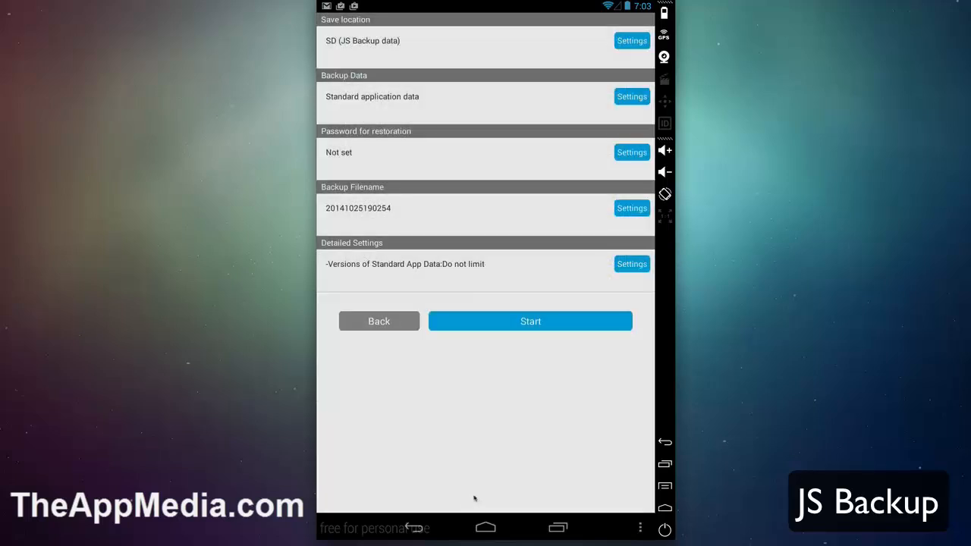
mouse_move(502, 155)
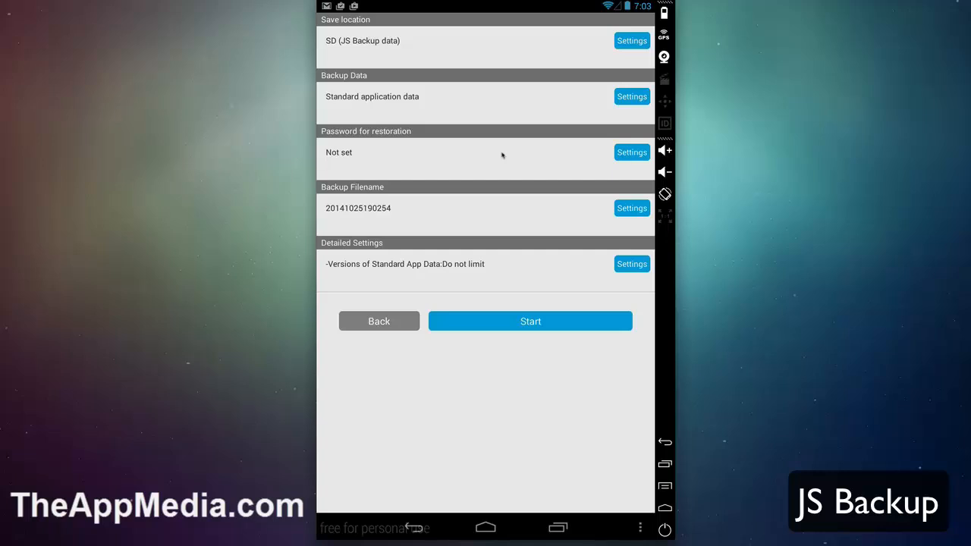
mouse_move(277, 215)
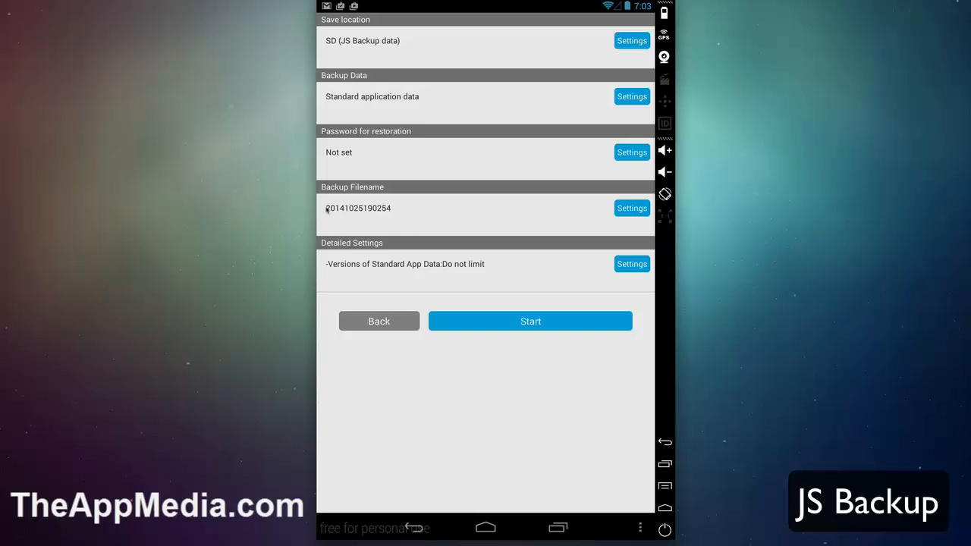
mouse_move(470, 279)
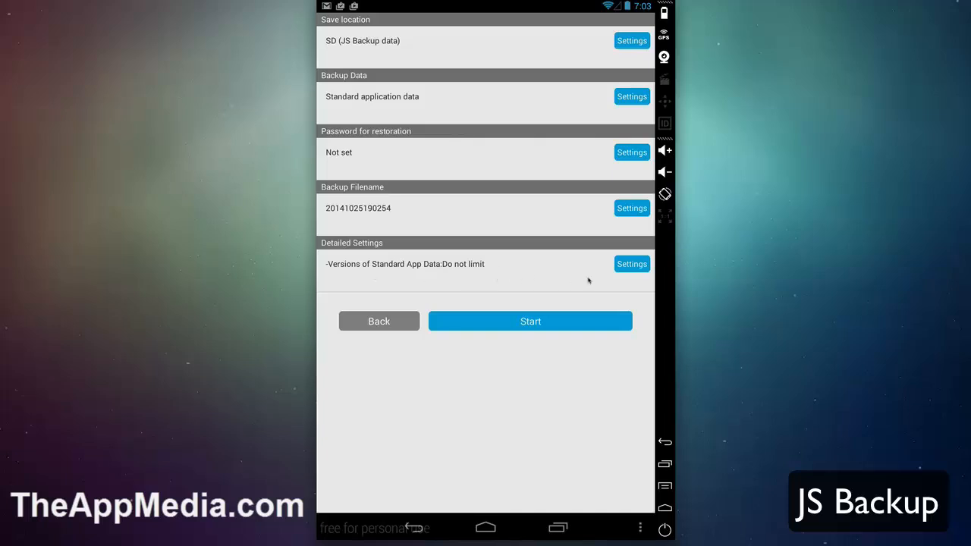
click(632, 264)
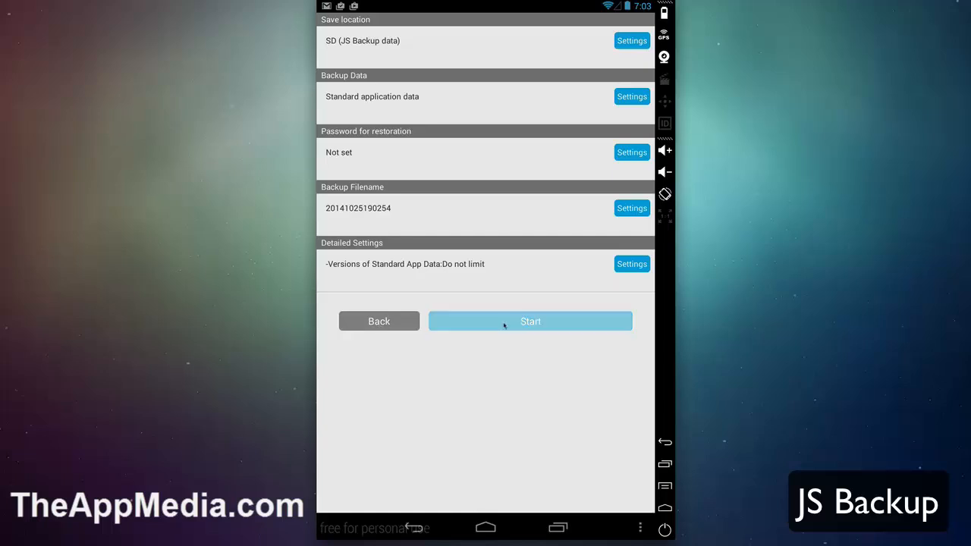
Run the standard app-data backup to the SD card and return to the Data functions list.
click(530, 321)
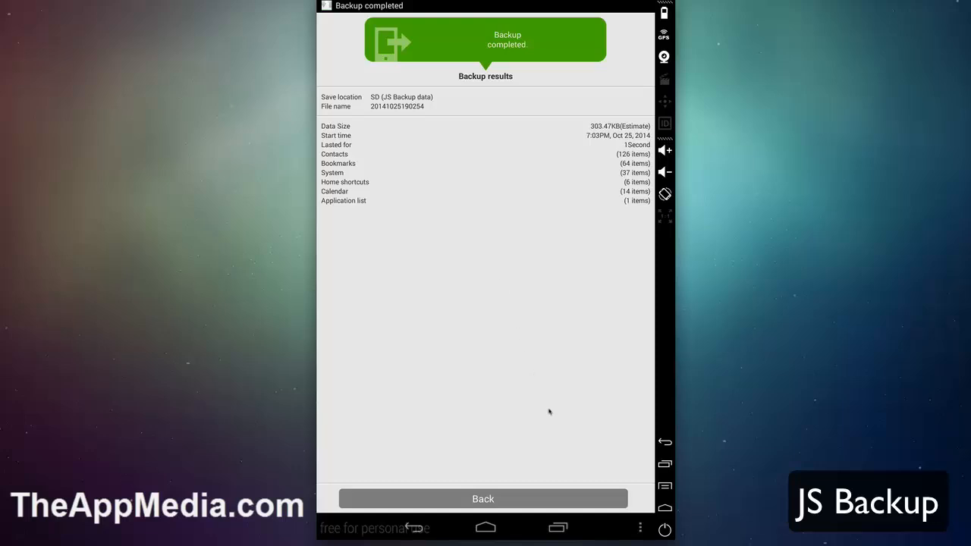
click(484, 498)
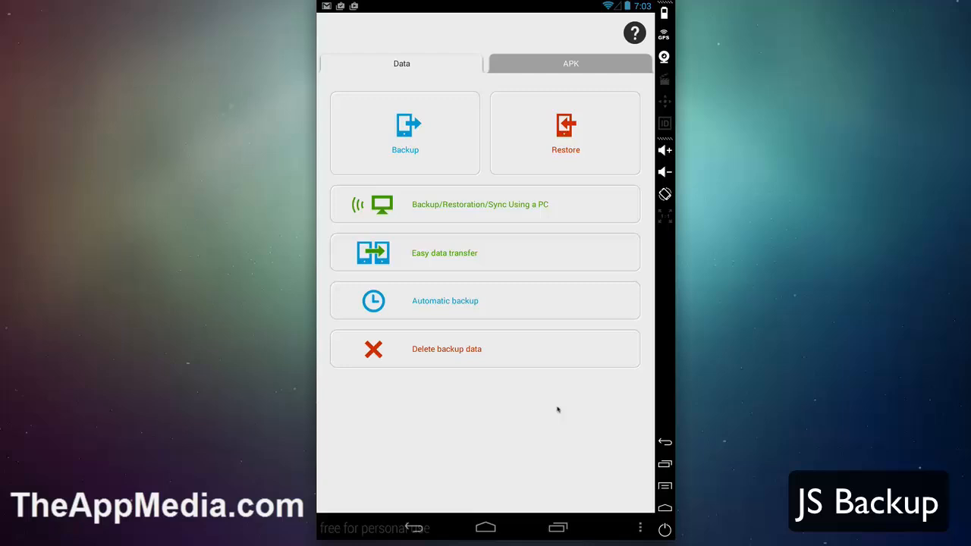
mouse_move(468, 223)
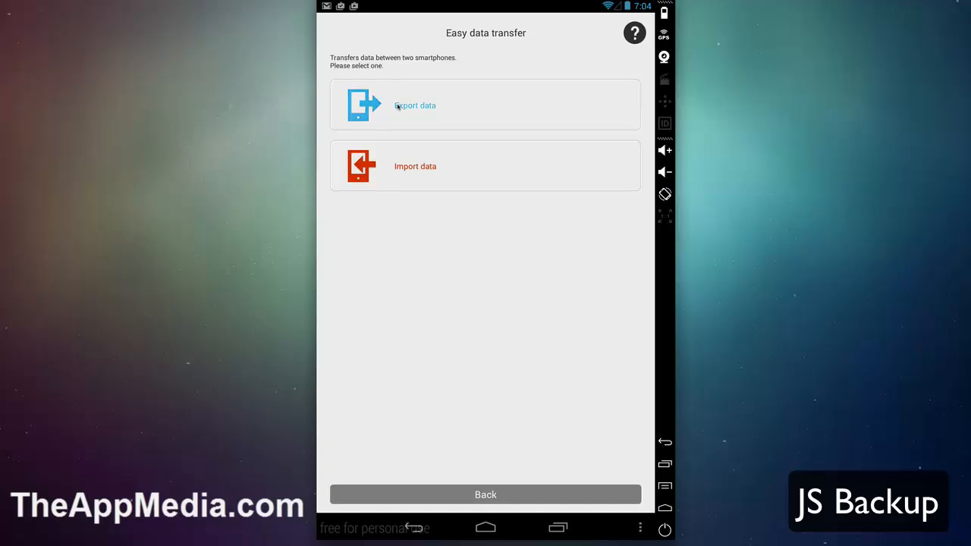
Open Export data and start exporting to the temporary backup server.
click(414, 105)
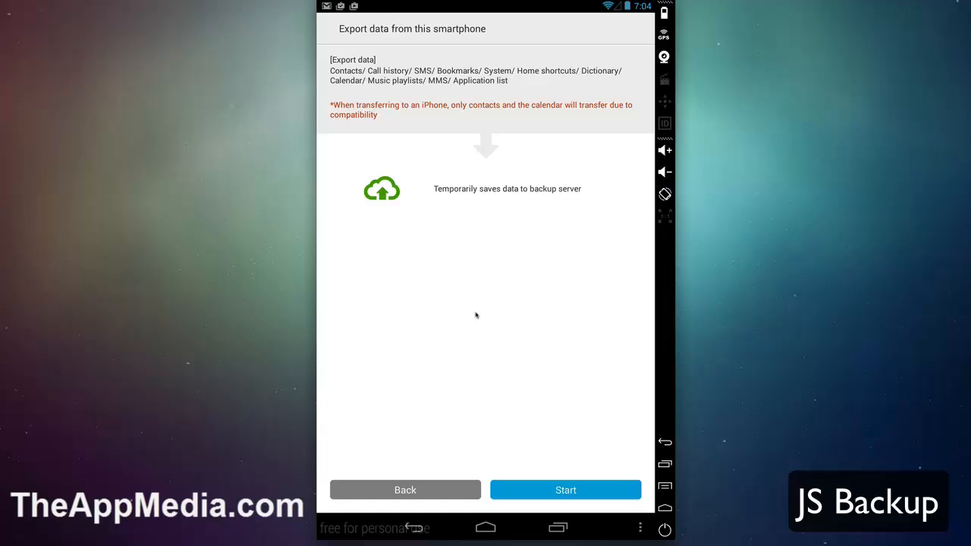
mouse_move(437, 219)
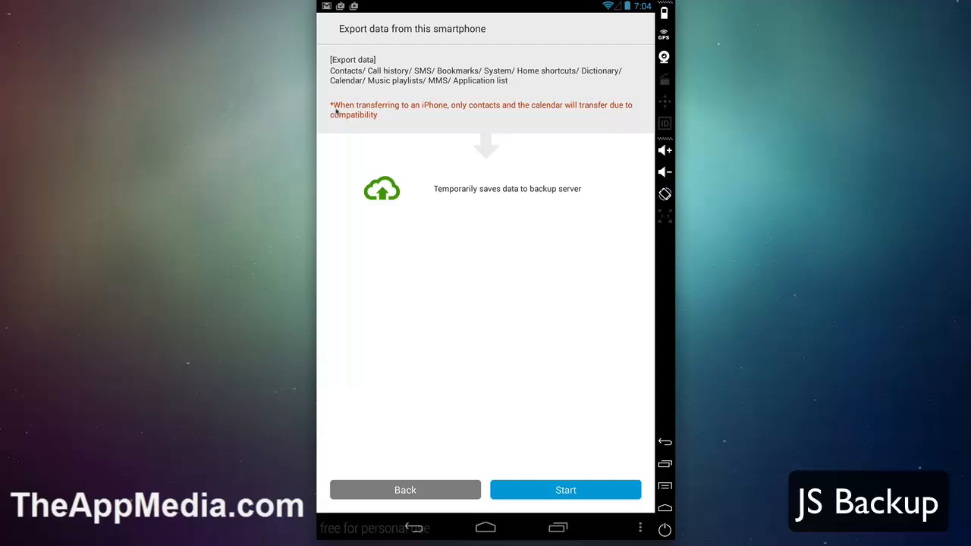
mouse_move(486, 125)
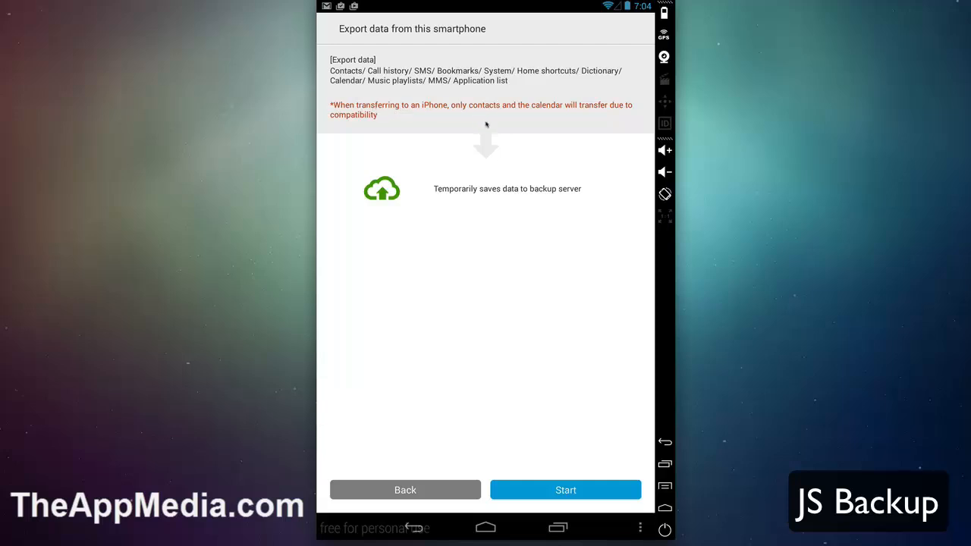
click(565, 489)
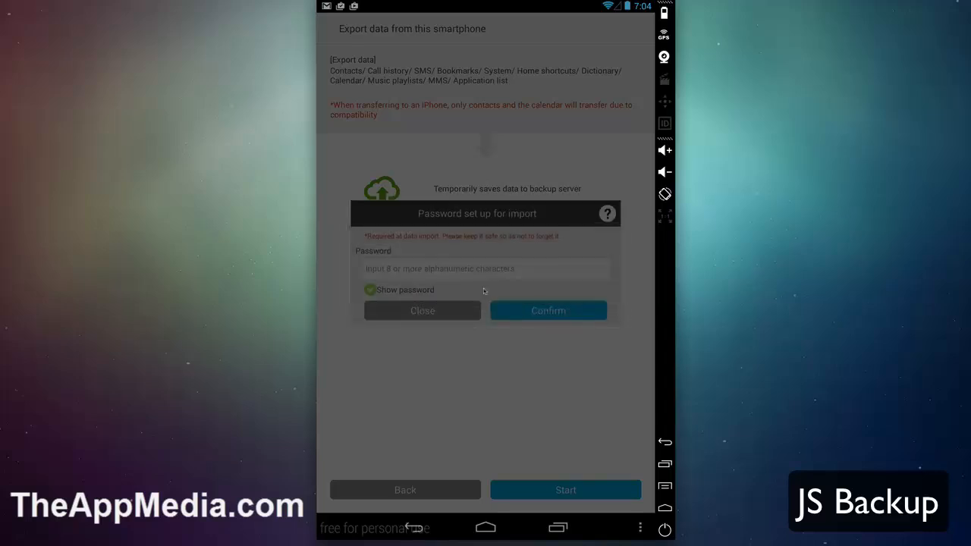
click(485, 269)
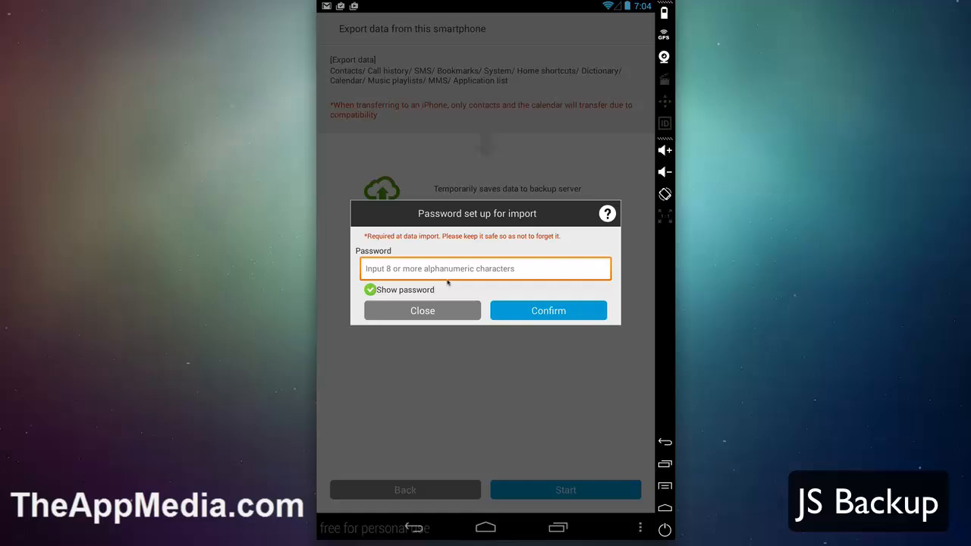
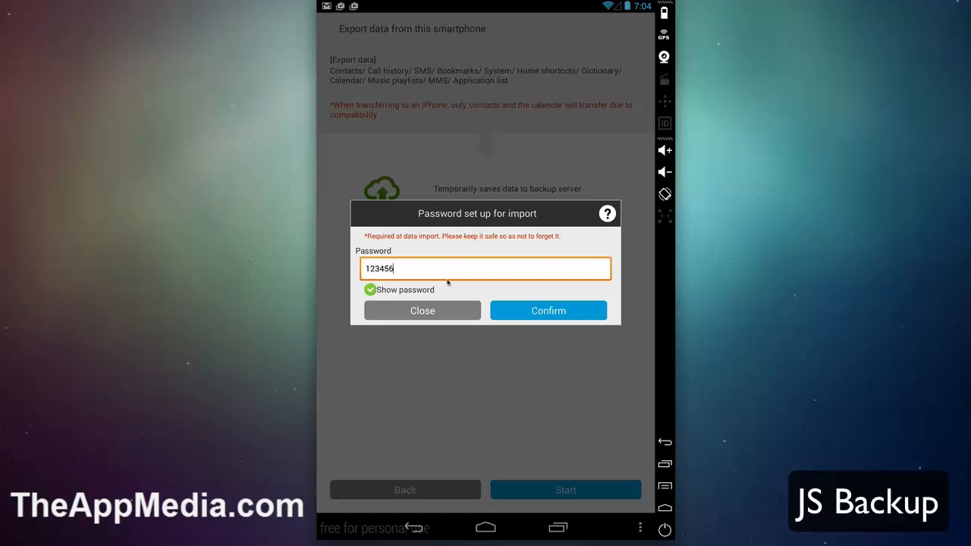
click(548, 310)
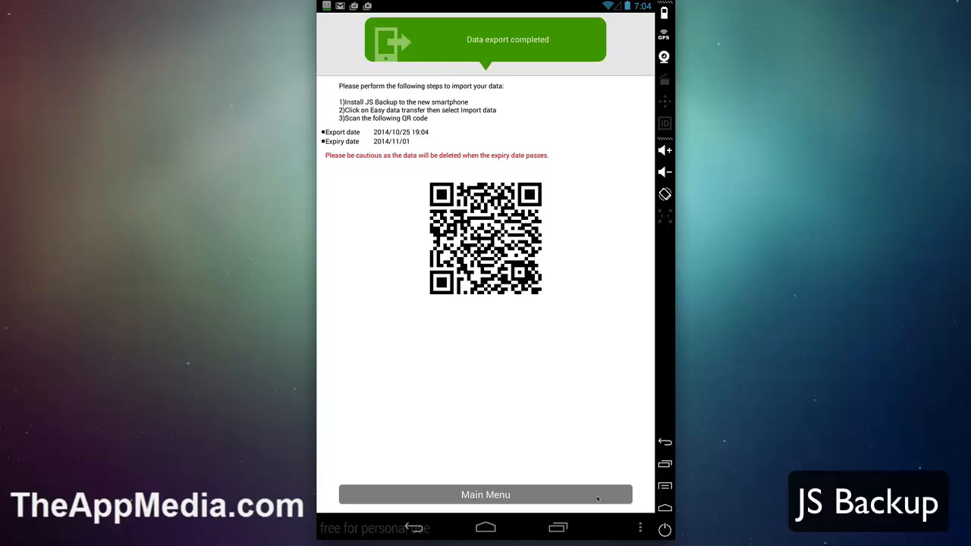
Leave the finished export and Easy data transfer screens for the main Data functions list.
click(485, 494)
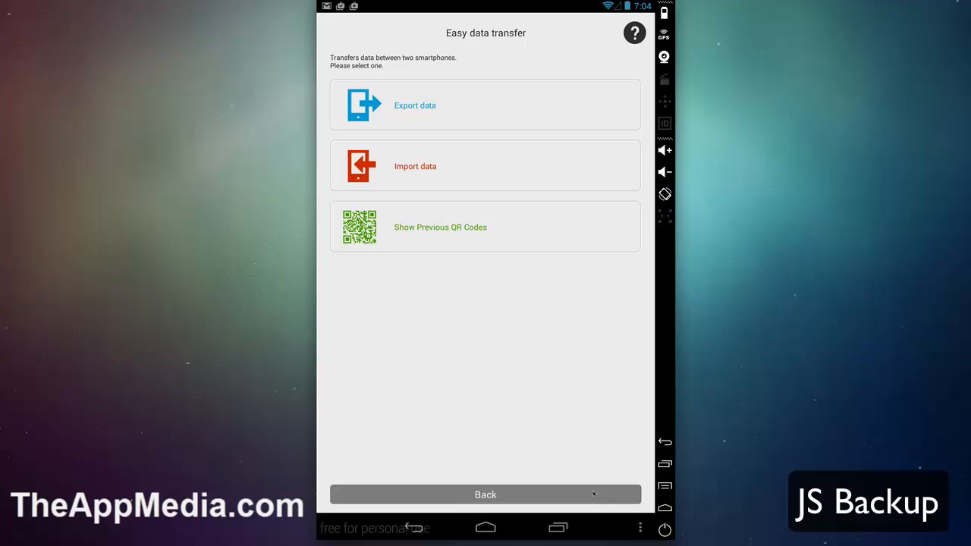
click(485, 494)
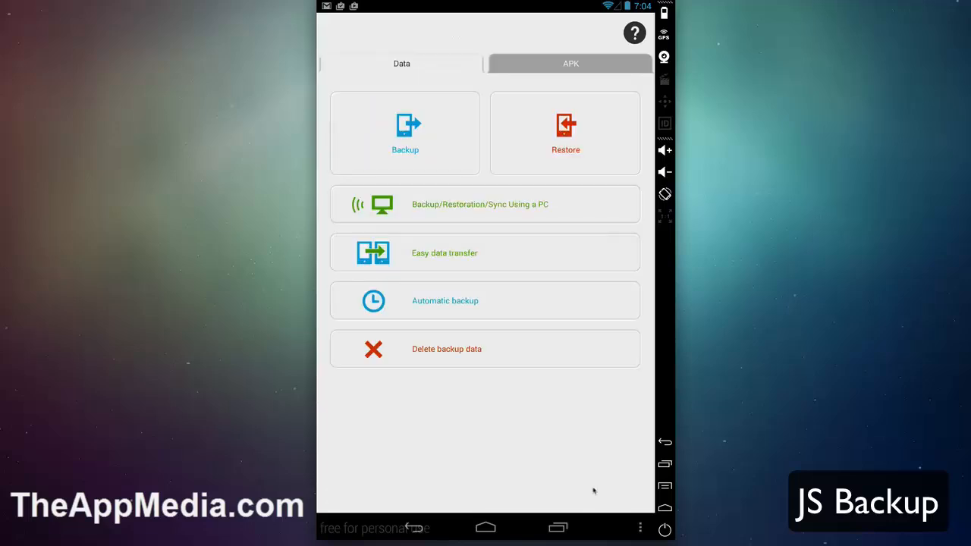
mouse_move(596, 460)
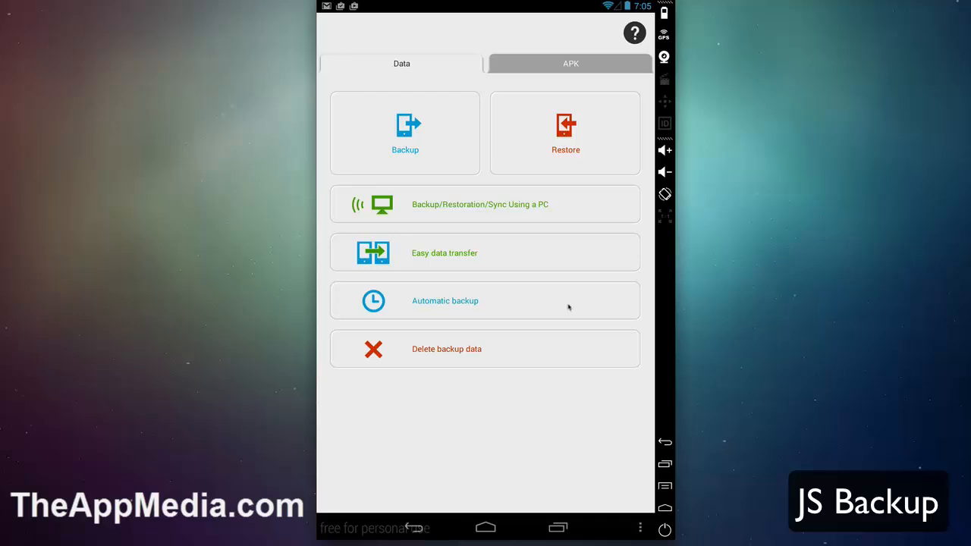
mouse_move(607, 169)
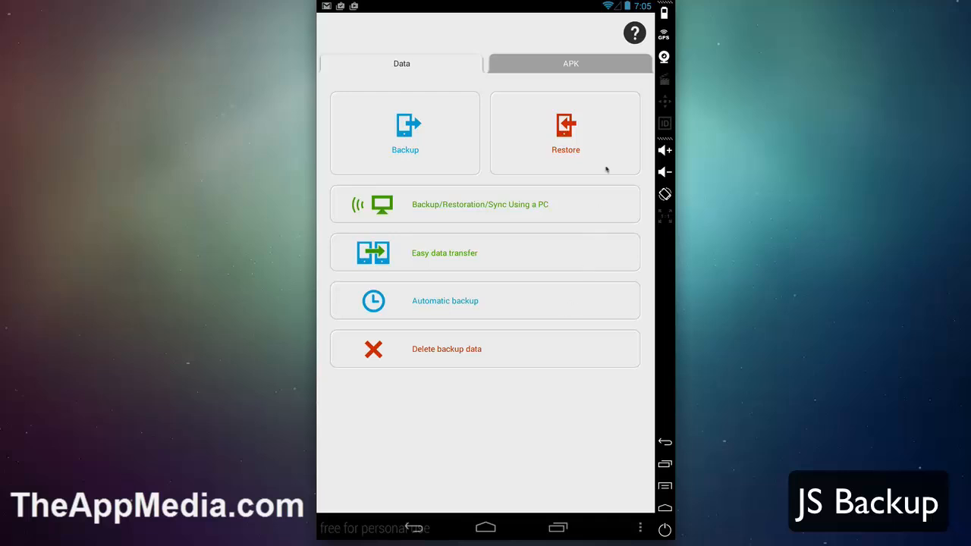
mouse_move(555, 364)
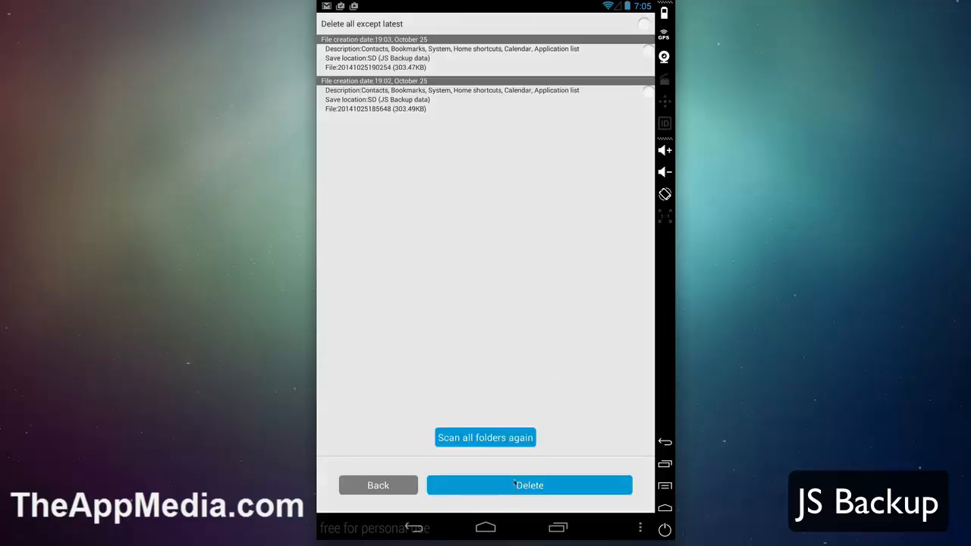
Delete both saved backup files from the SD card after dismissing the choose-a-file warning.
click(529, 485)
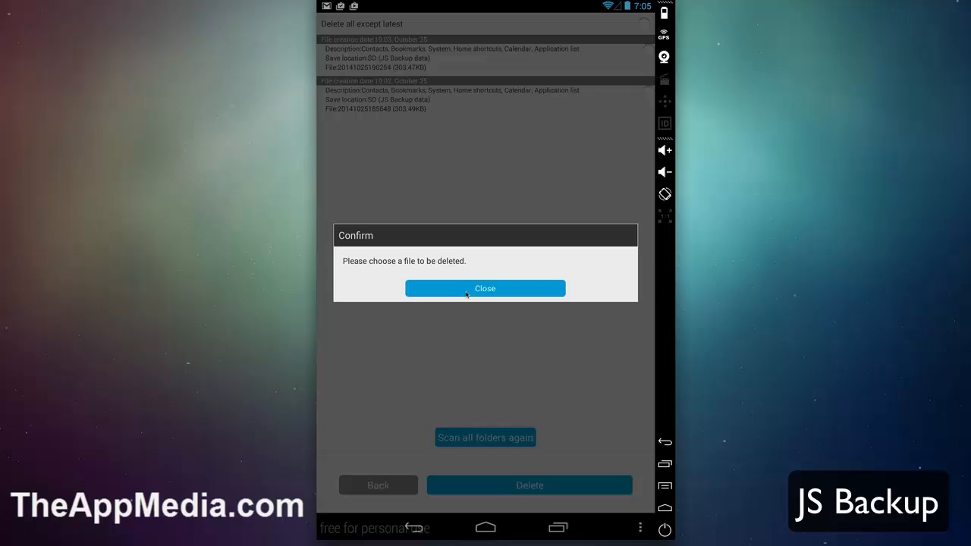
click(484, 288)
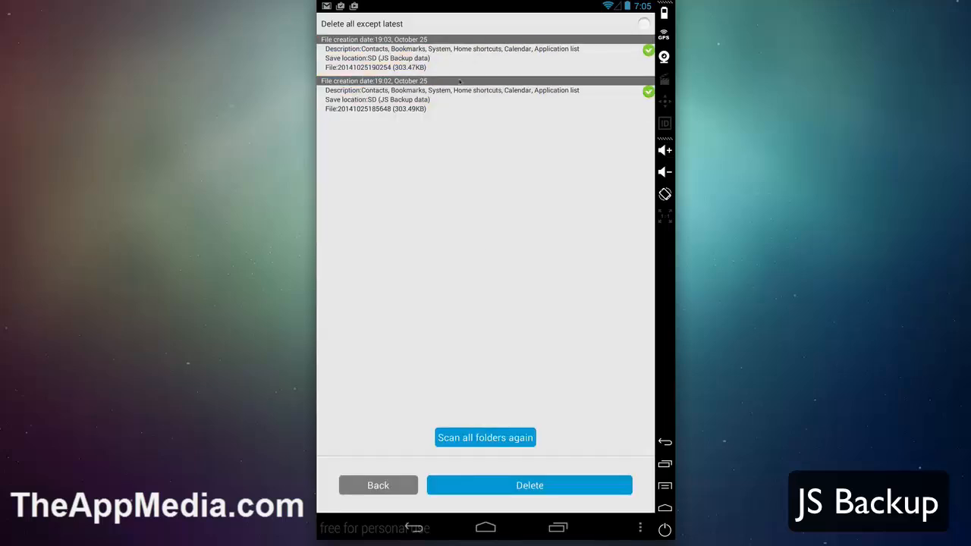
click(530, 485)
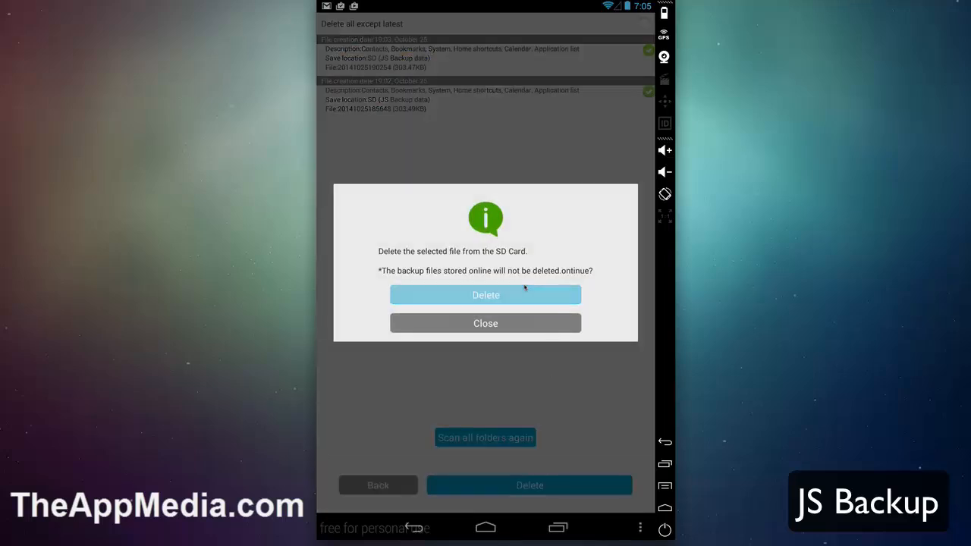
click(485, 294)
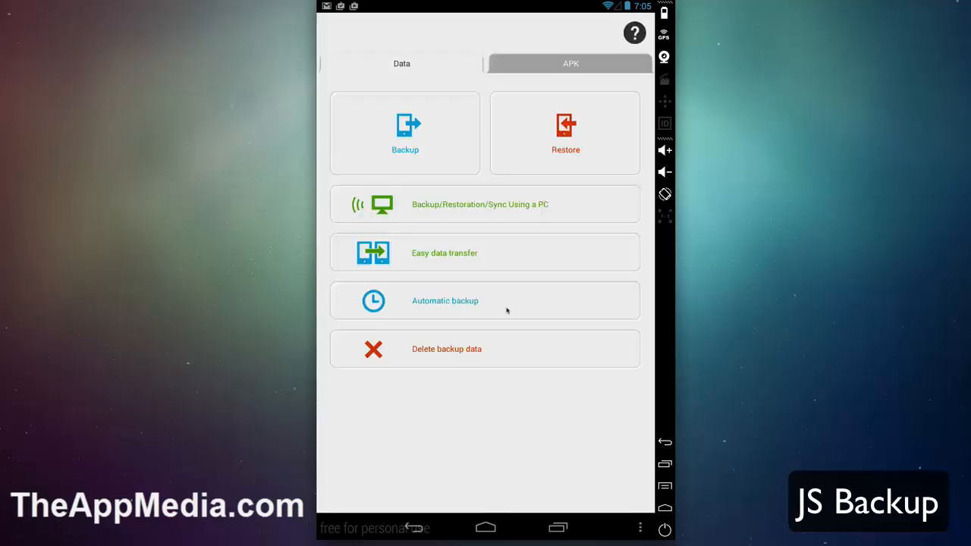
mouse_move(541, 220)
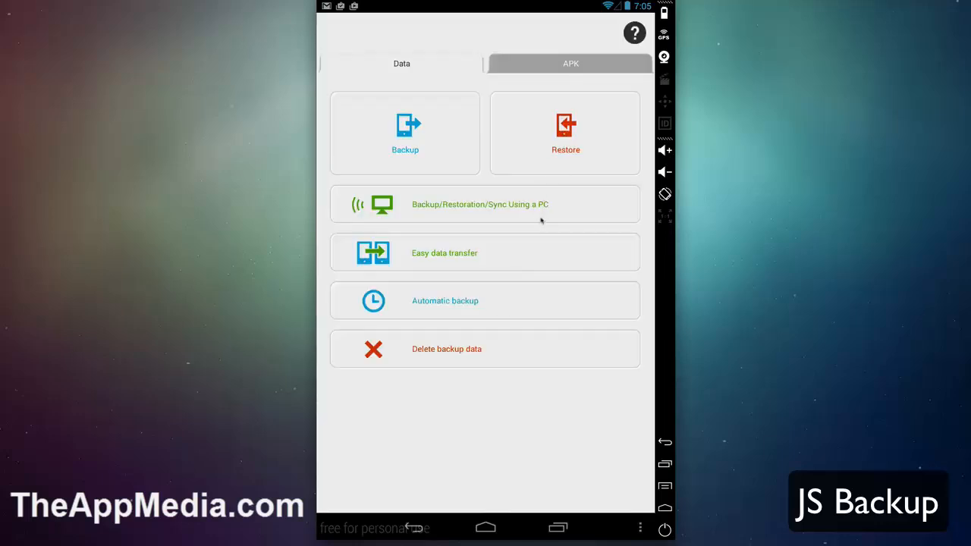